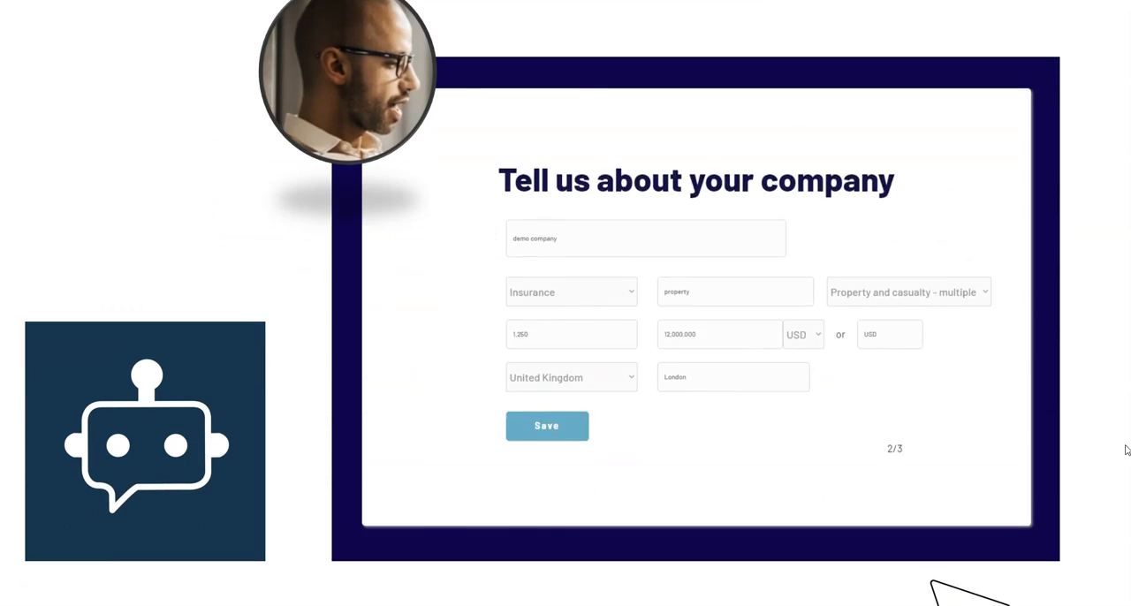
Save the company details form and reach the team-level step with Level 3, Team formation, chosen.
click(547, 426)
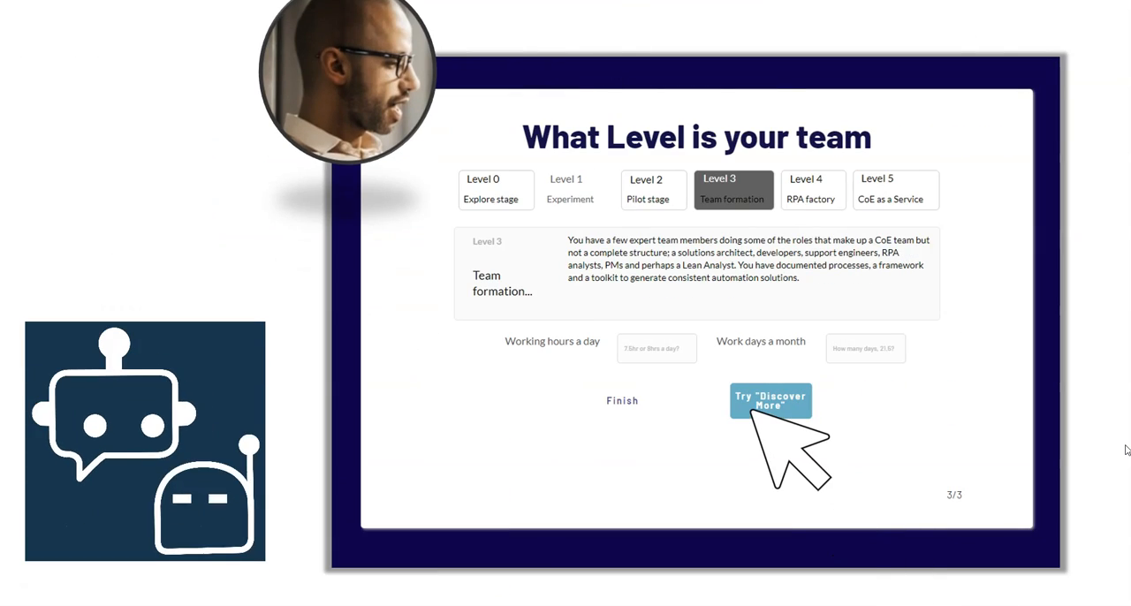
click(771, 401)
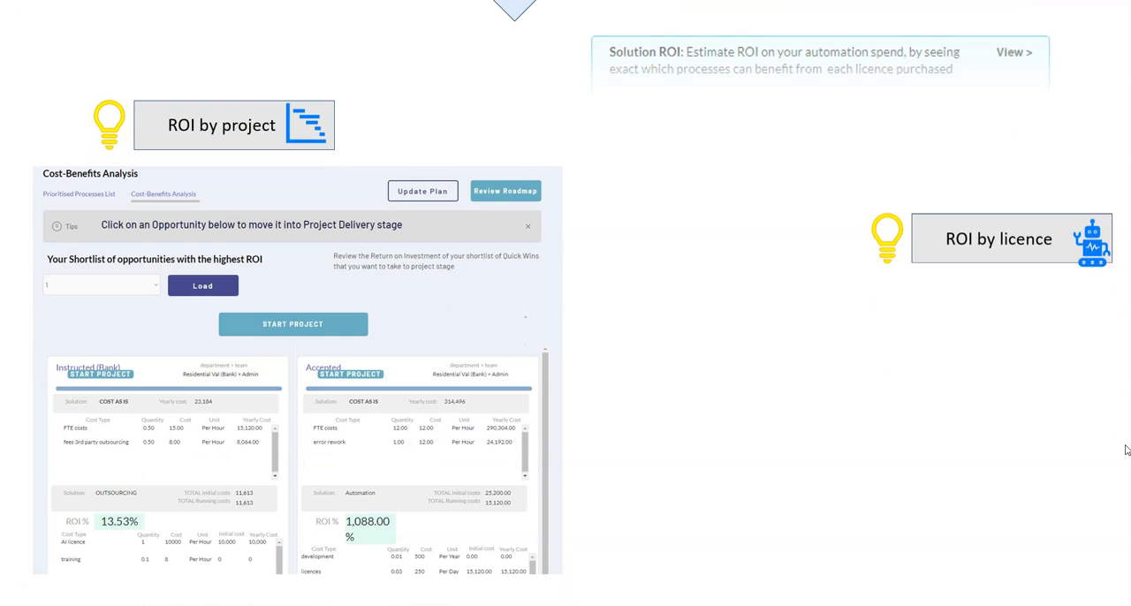
Expand the Solution ROI by licence panel: $5,000 RPA licence, matching processes, $23,253 net annual savings.
click(999, 239)
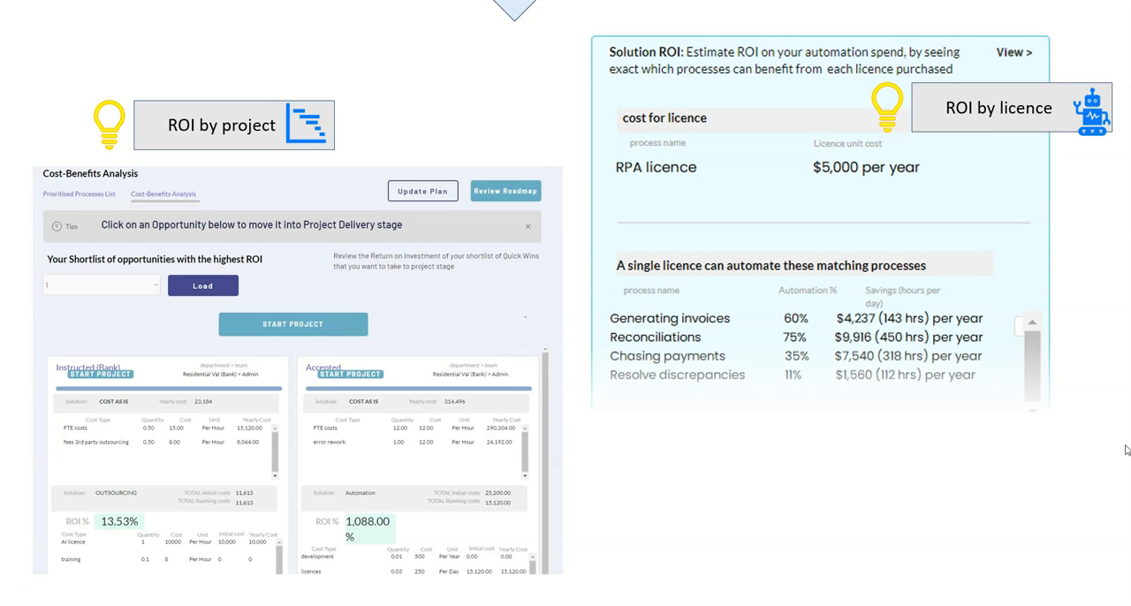
scroll(down, 3)
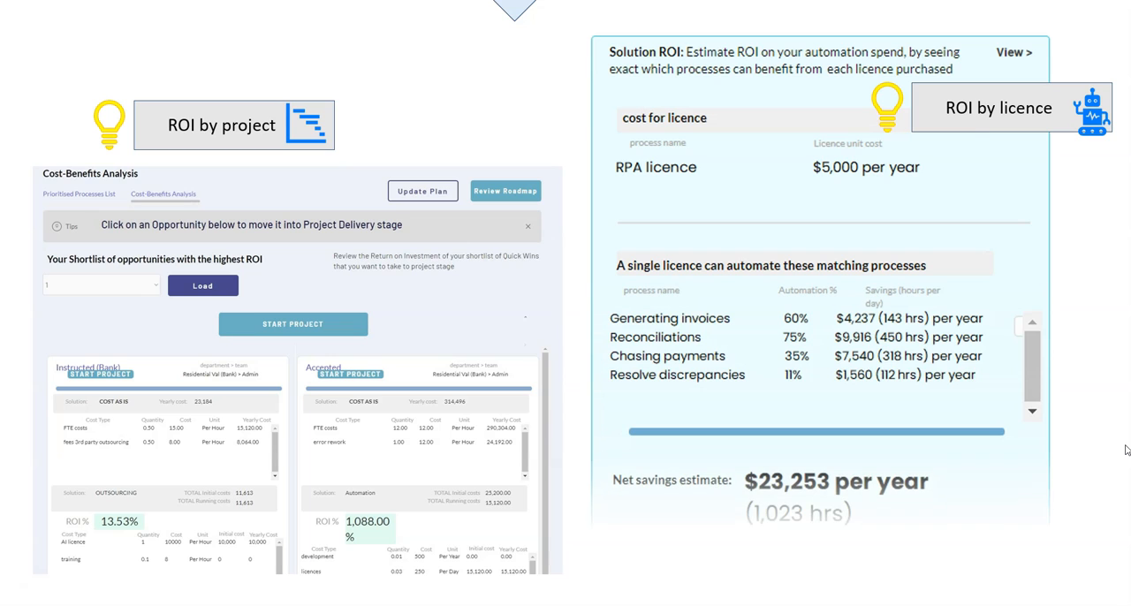